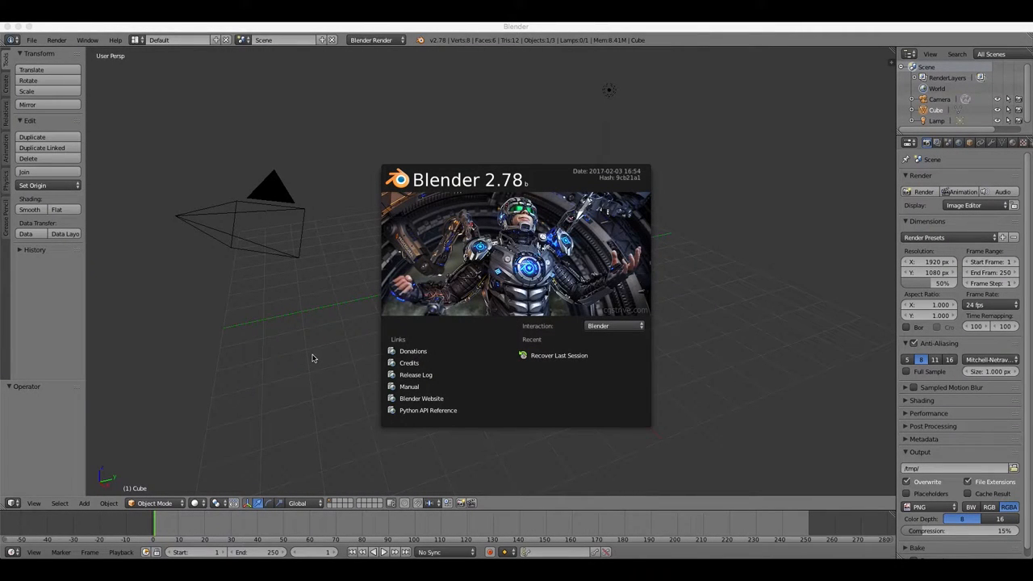
mouse_move(330, 356)
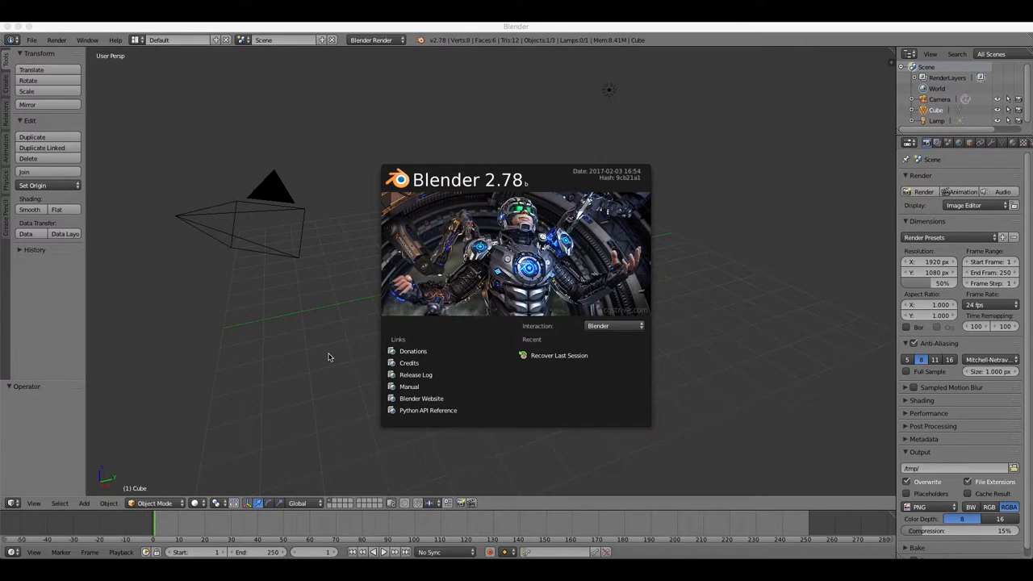
mouse_move(334, 355)
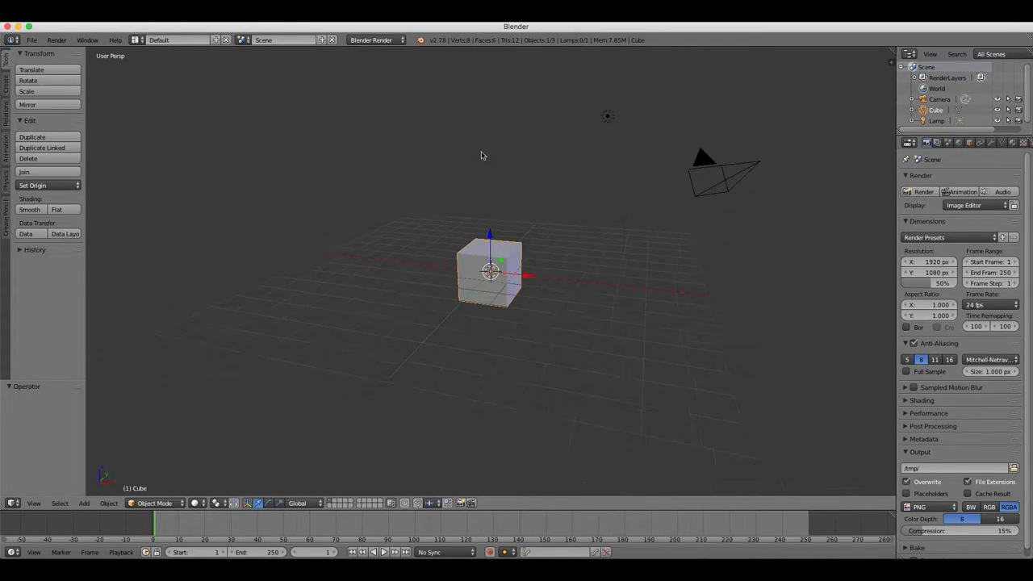
Step: Start Save As from the File menu to bring up the file browser
click(32, 39)
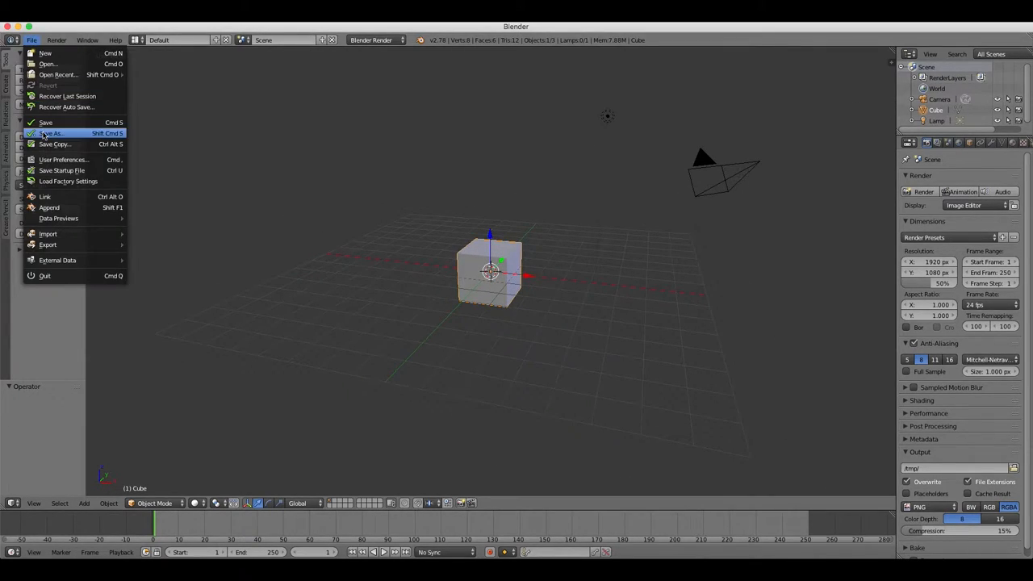
click(51, 132)
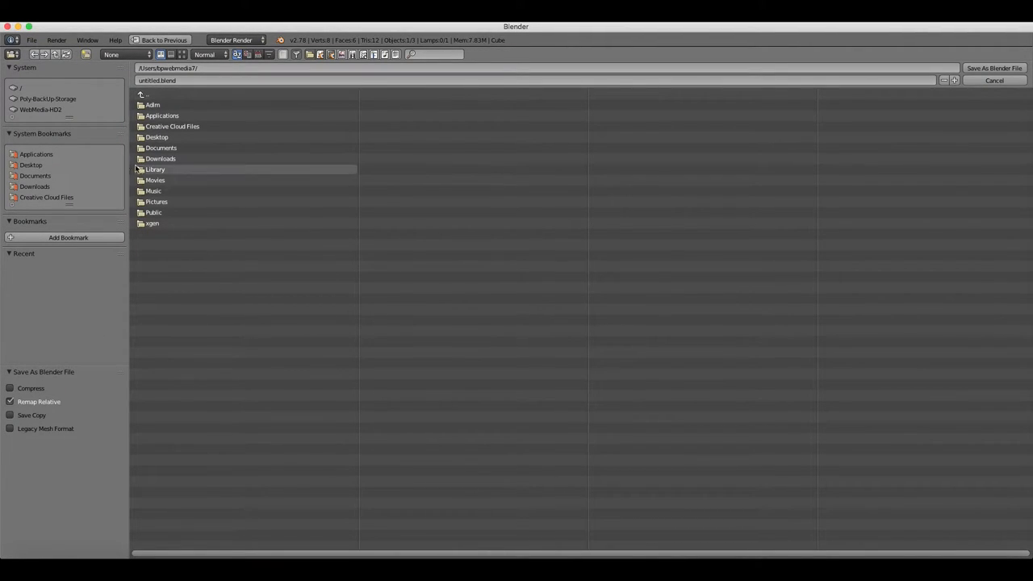
mouse_move(39, 110)
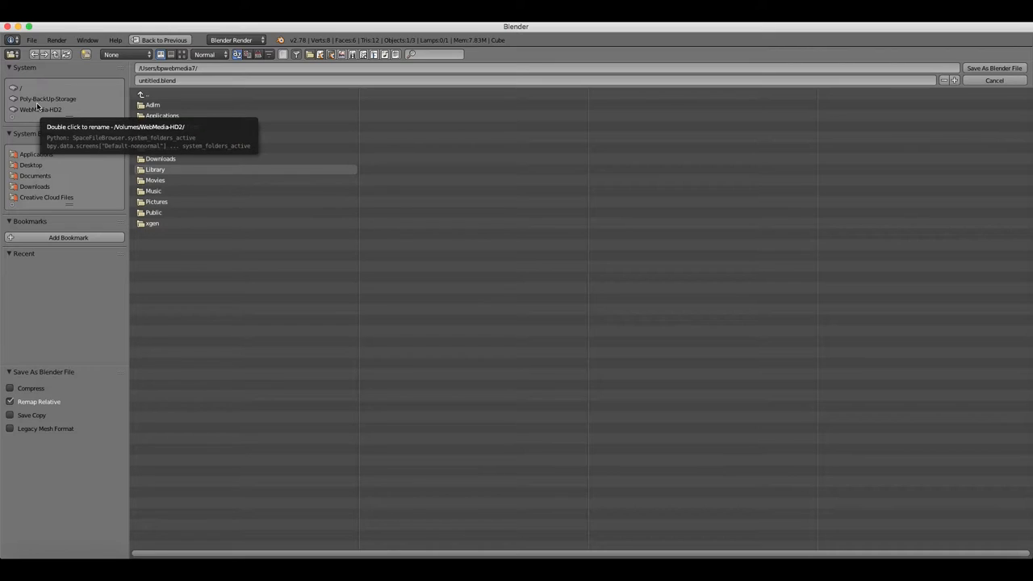
mouse_move(36, 174)
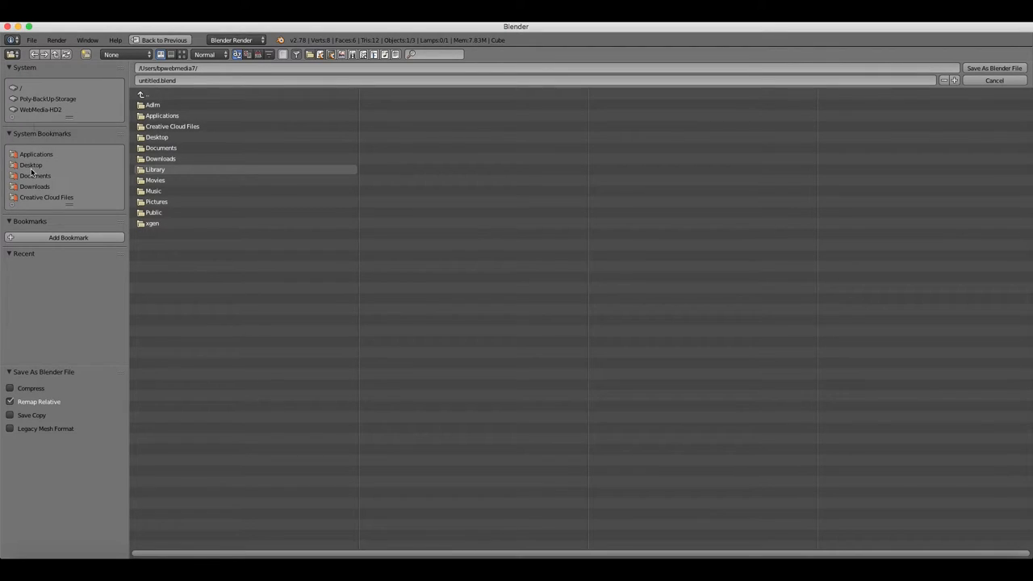
mouse_move(31, 165)
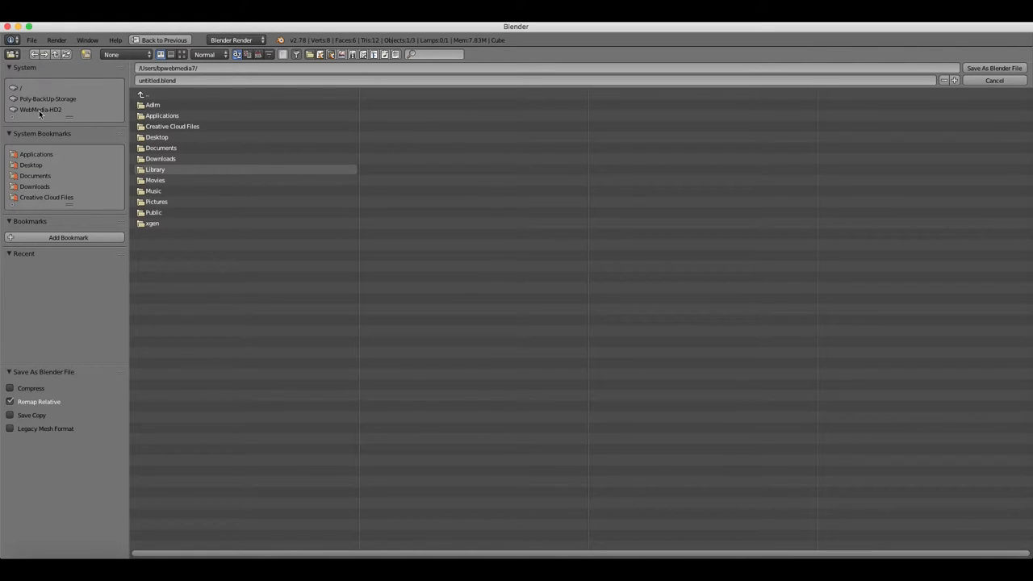
Step: Browse the drives and bookmark folders, settling on the Desktop folder
click(42, 110)
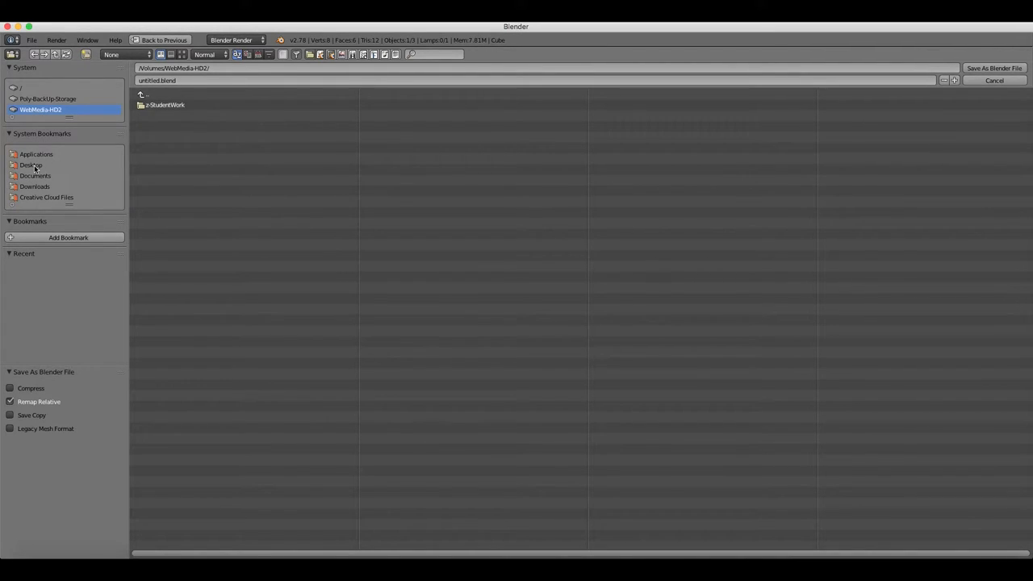
mouse_move(32, 165)
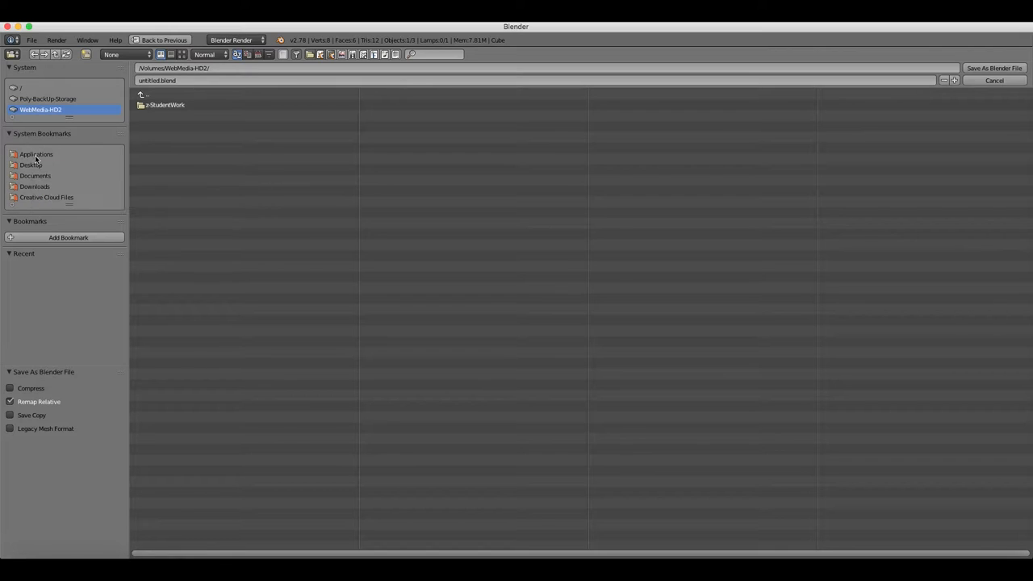
click(36, 187)
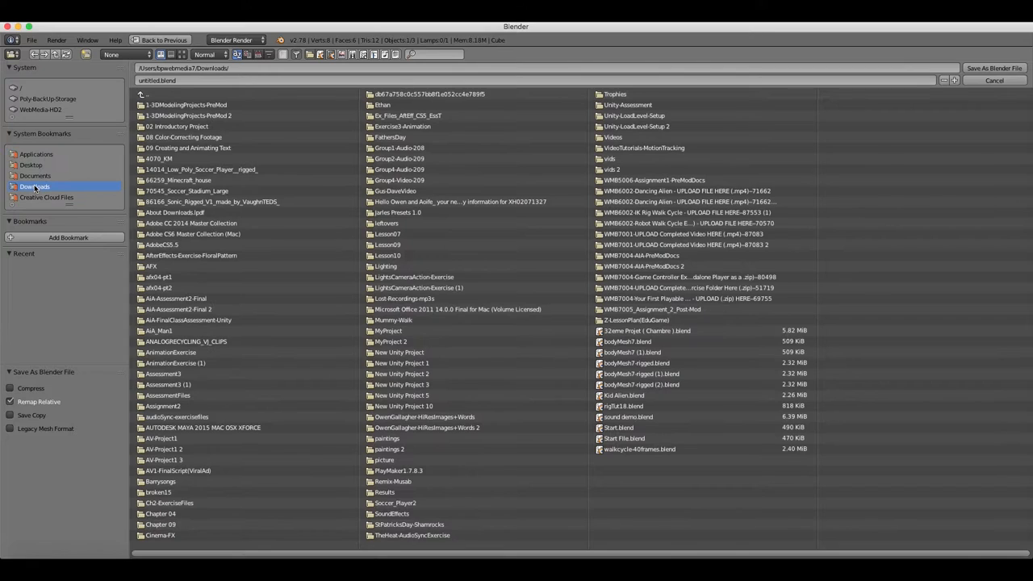
click(45, 197)
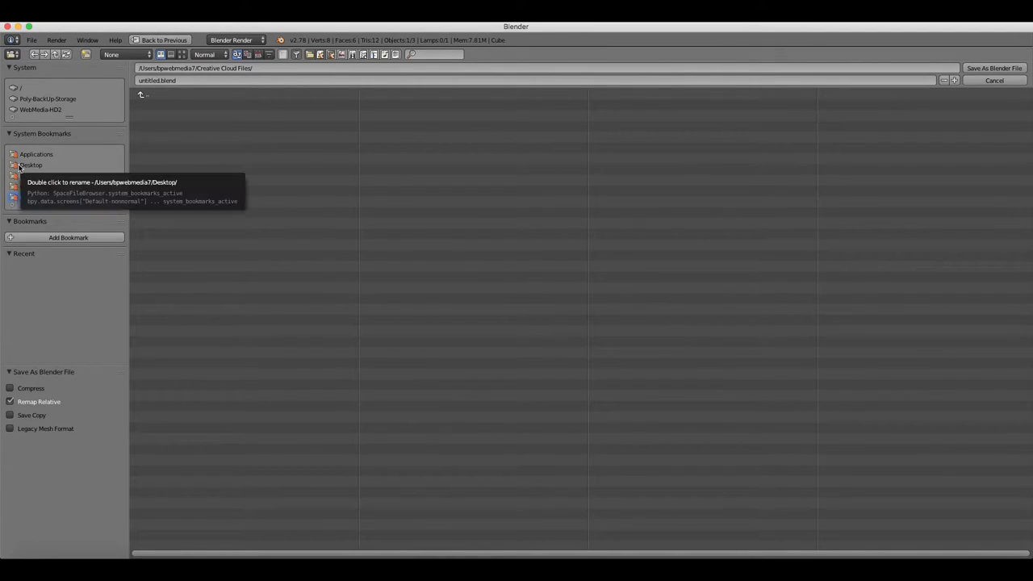
click(30, 164)
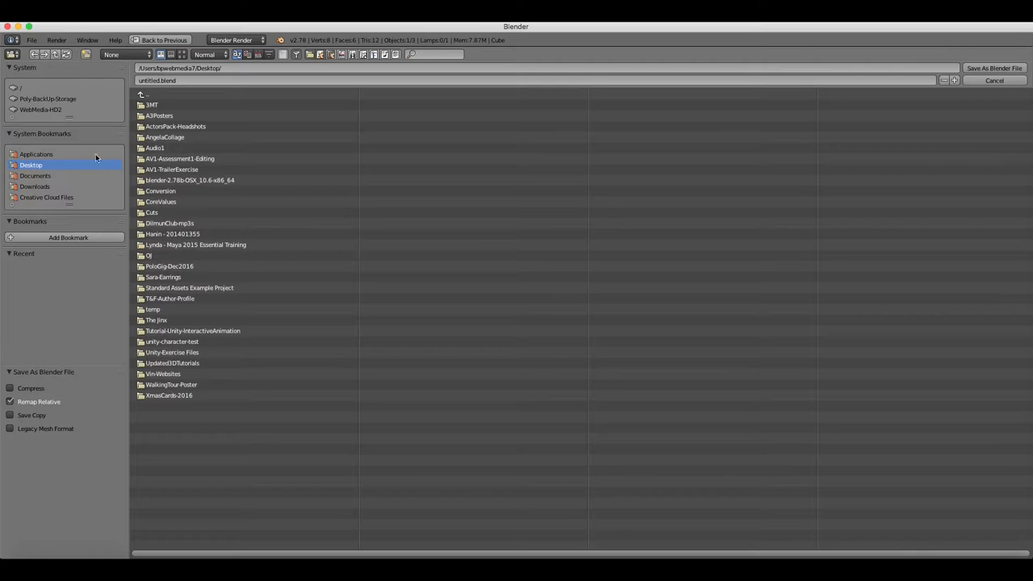
click(24, 87)
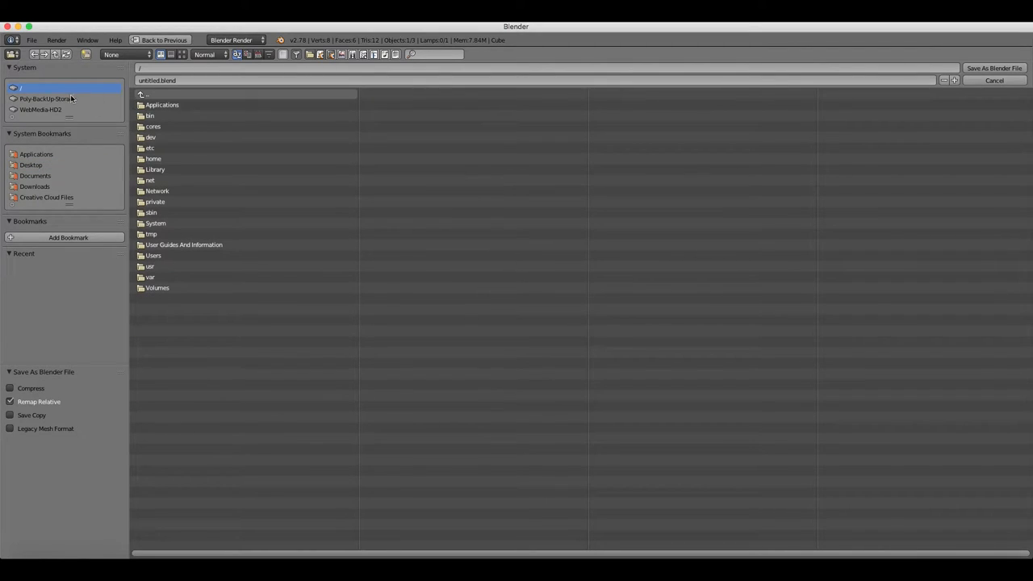
click(49, 98)
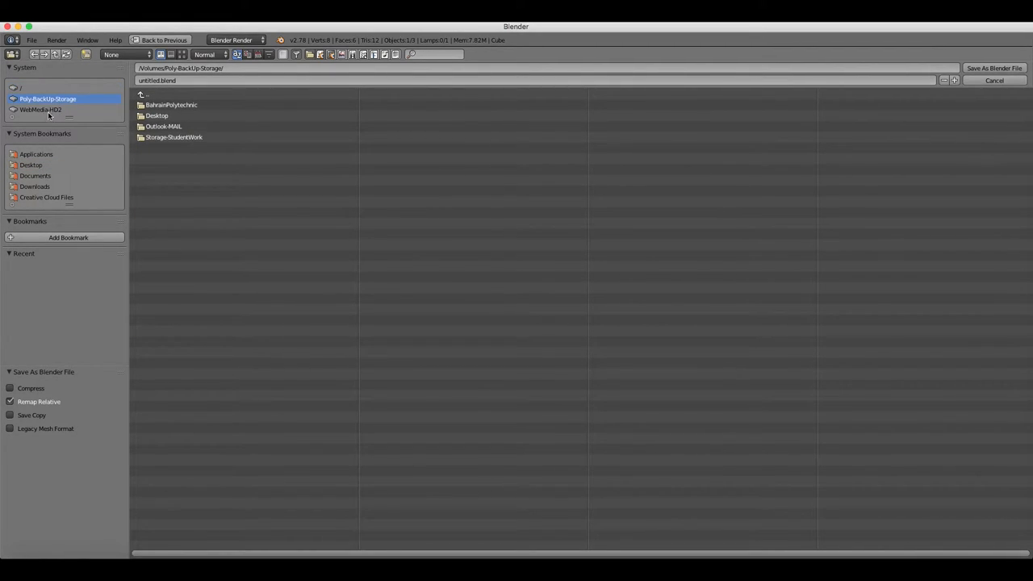
click(41, 110)
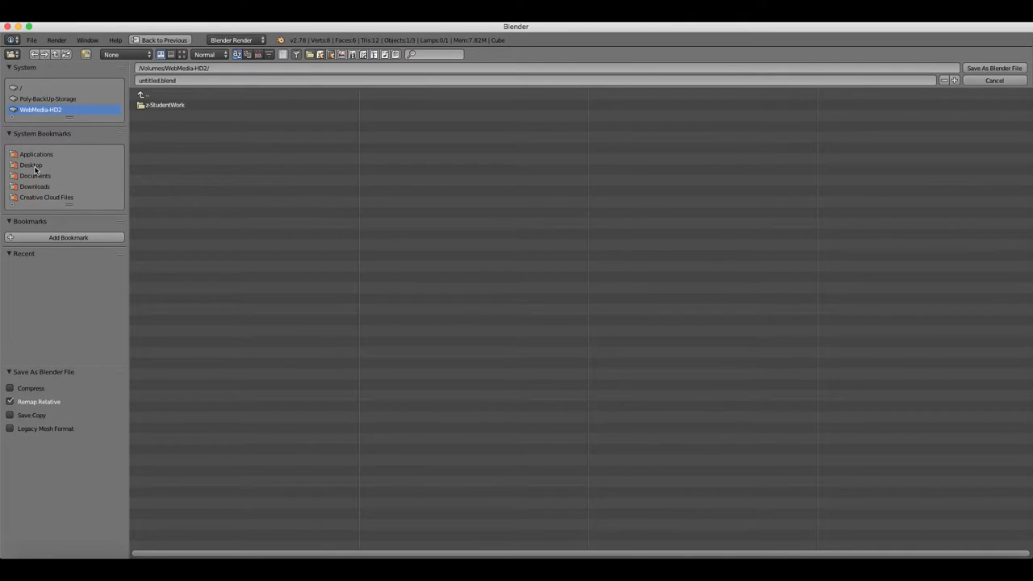
click(31, 165)
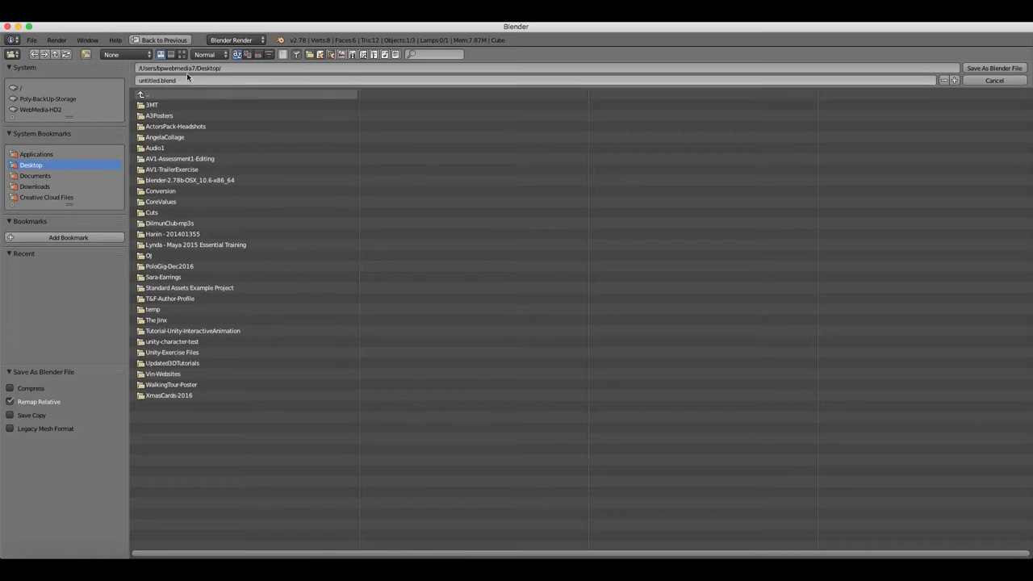
mouse_move(84, 58)
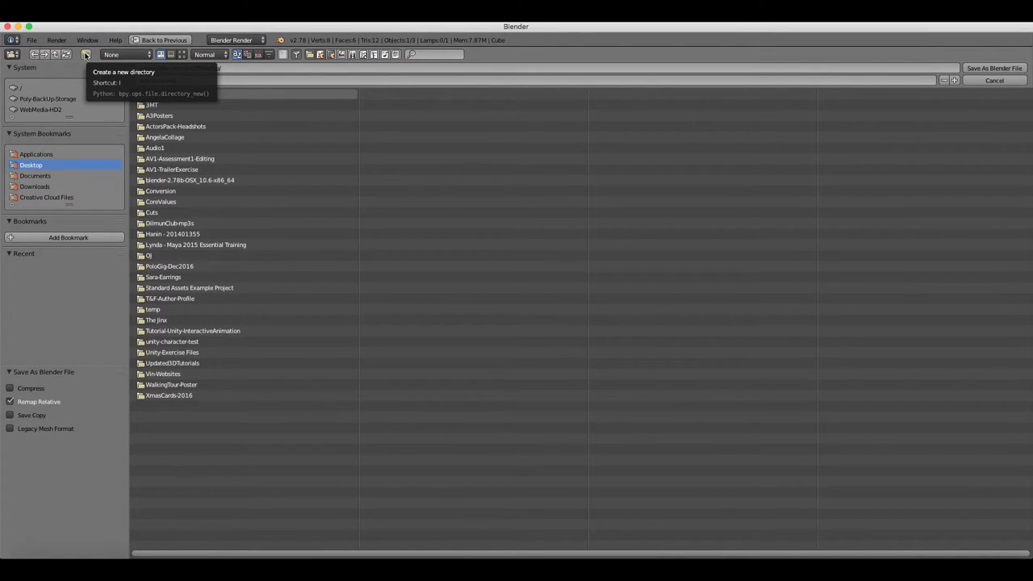
Step: Create a new Desktop folder named MyProject and enter it
click(88, 58)
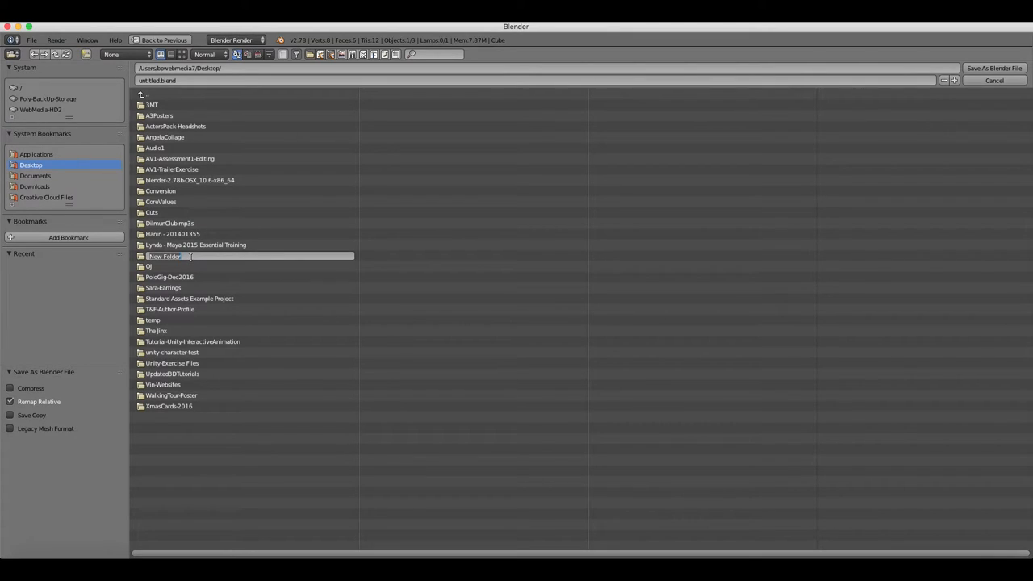
text(My)
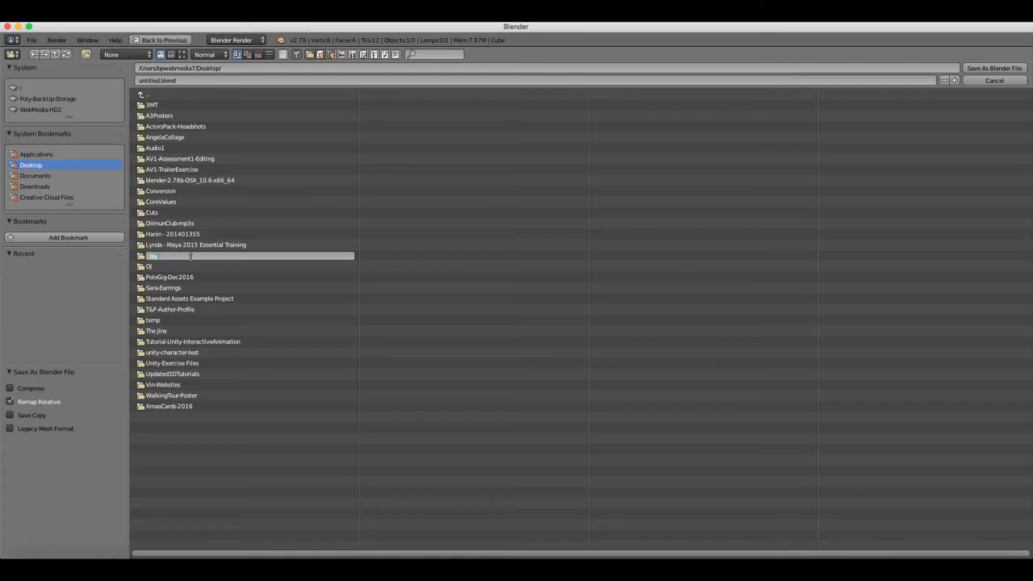
text(Project)
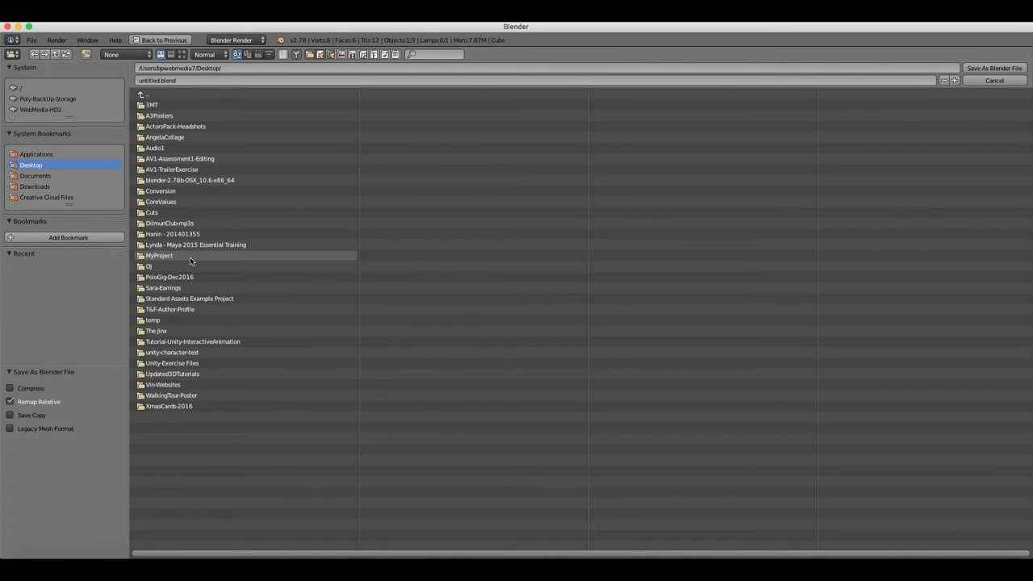
double_click(158, 255)
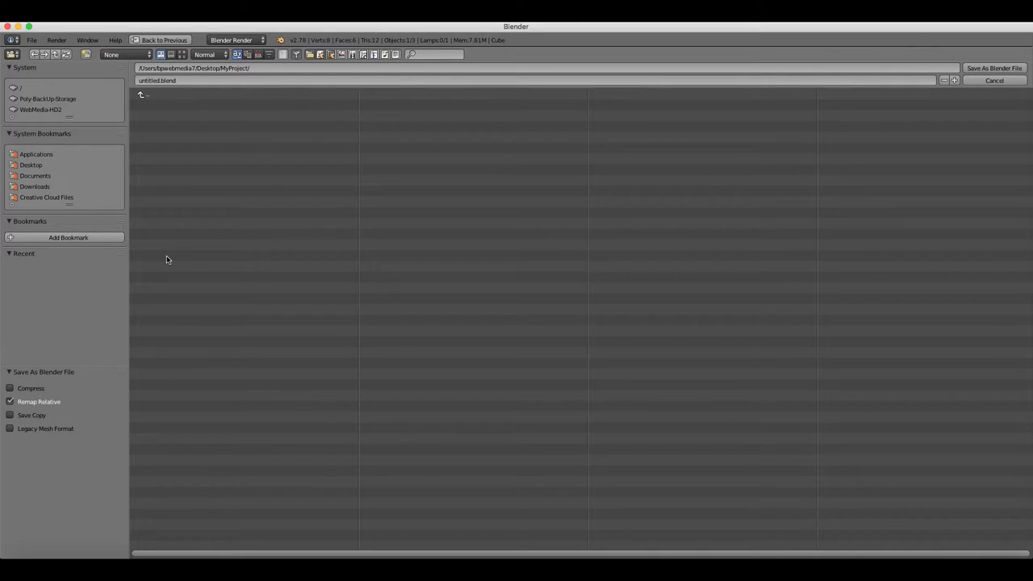
mouse_move(745, 110)
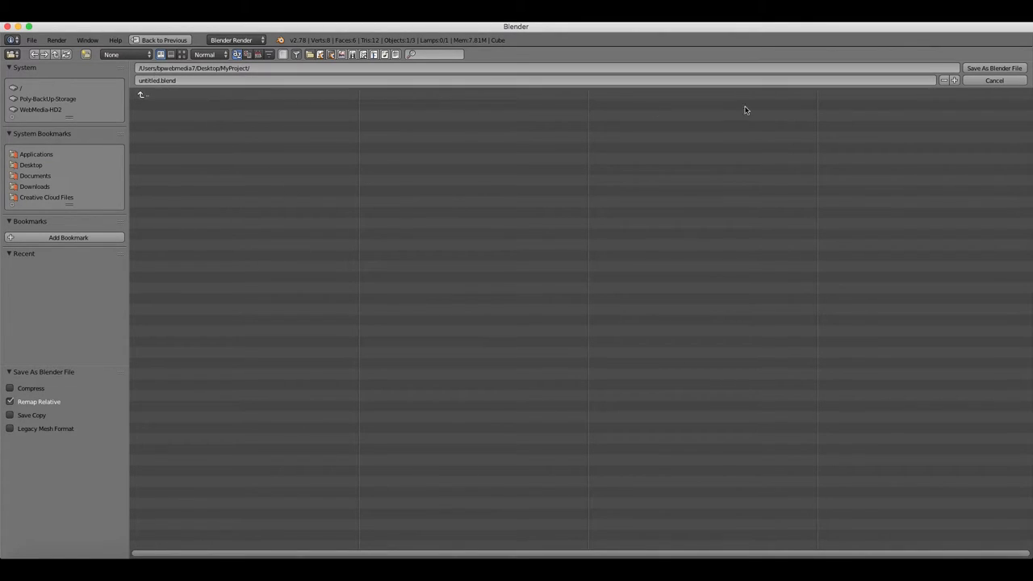
mouse_move(944, 81)
text(myproject_001)
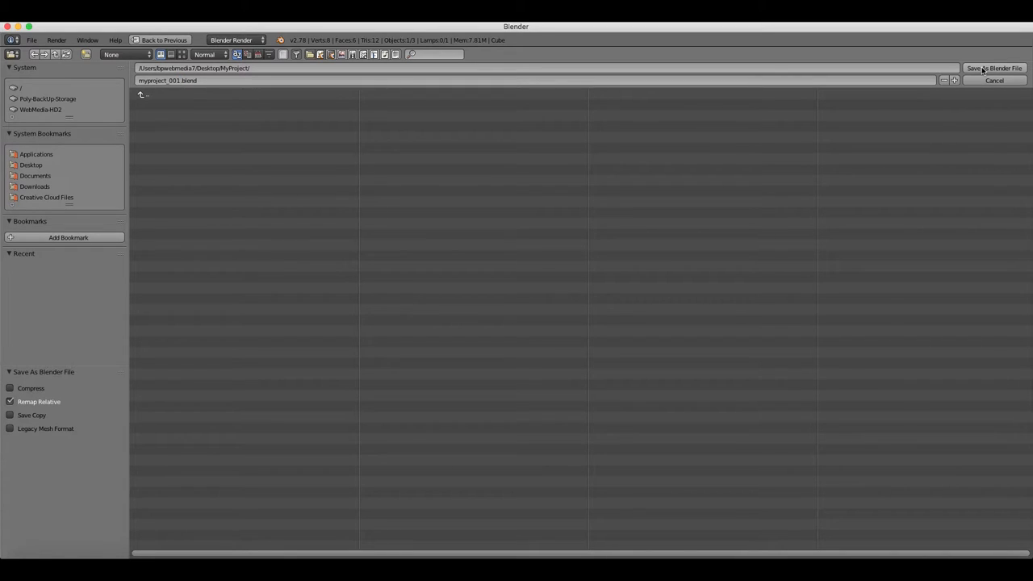
mouse_move(981, 71)
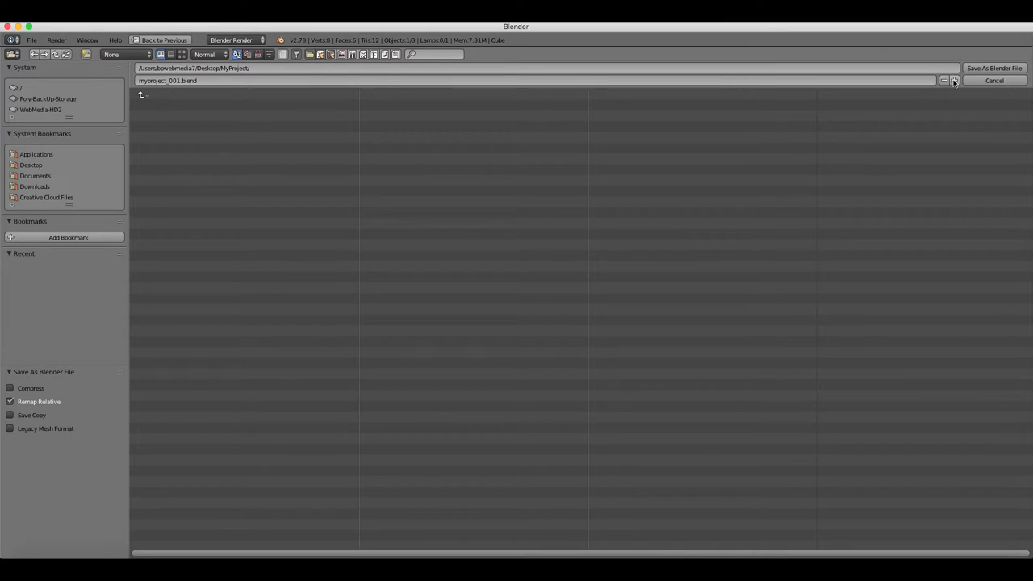
Step: Set the file name to myproject_001.blend with the version buttons and save it
click(179, 80)
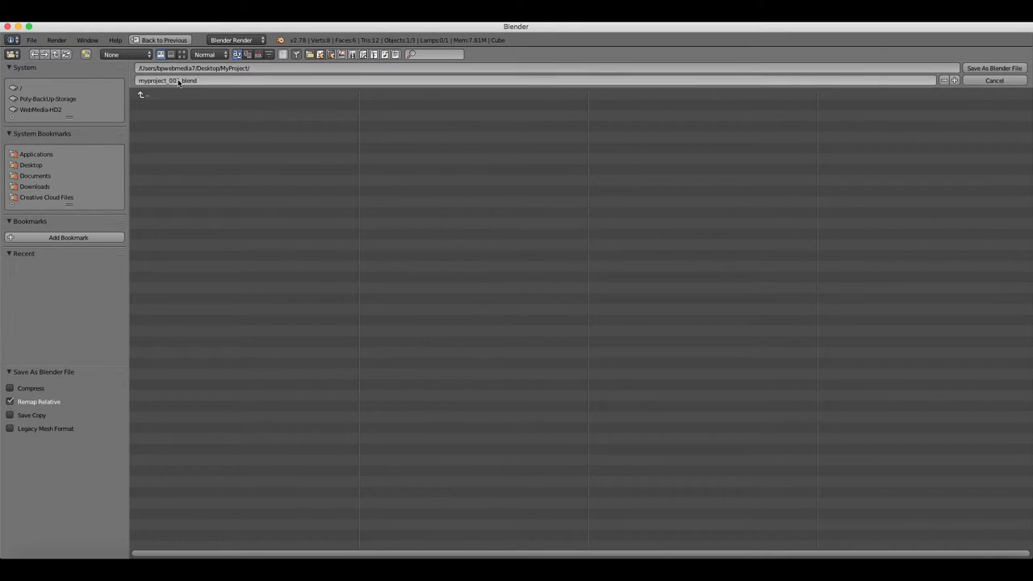
click(954, 81)
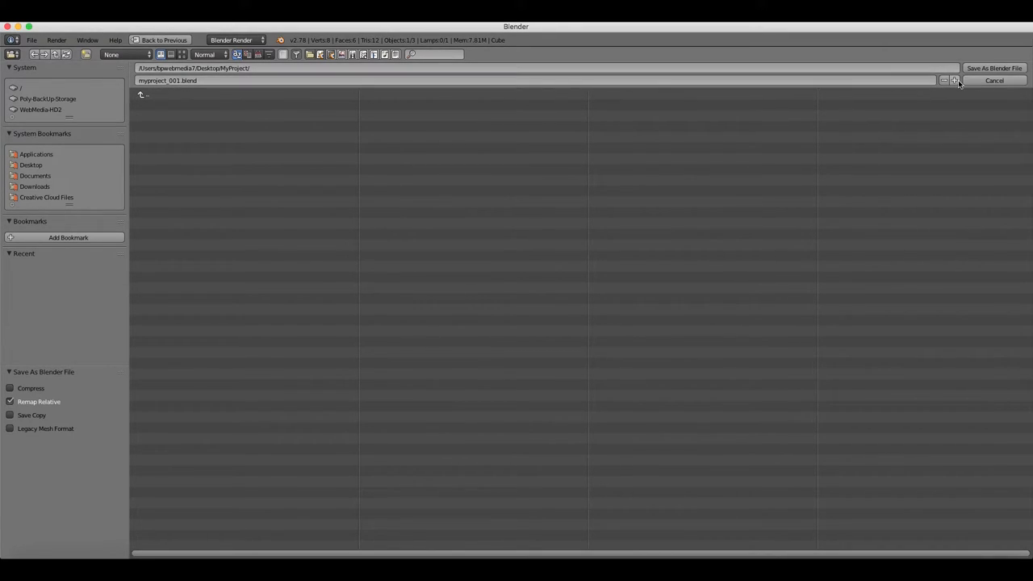
click(954, 81)
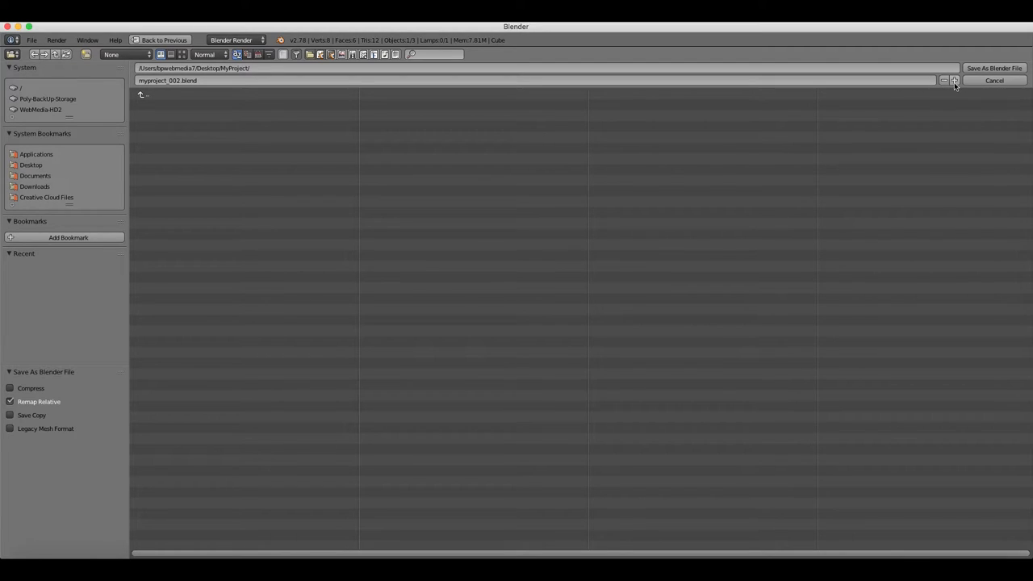
click(943, 80)
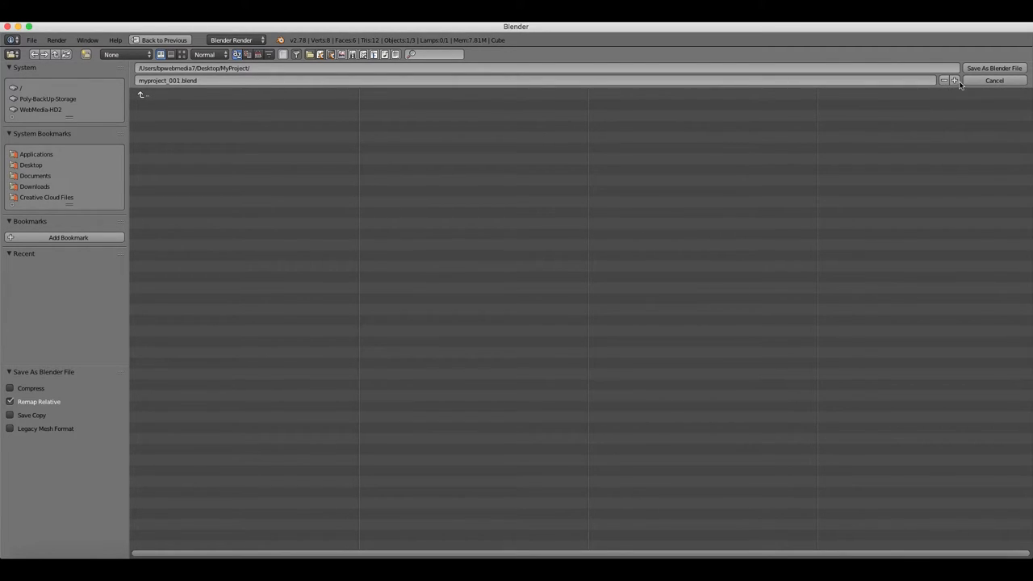
click(994, 64)
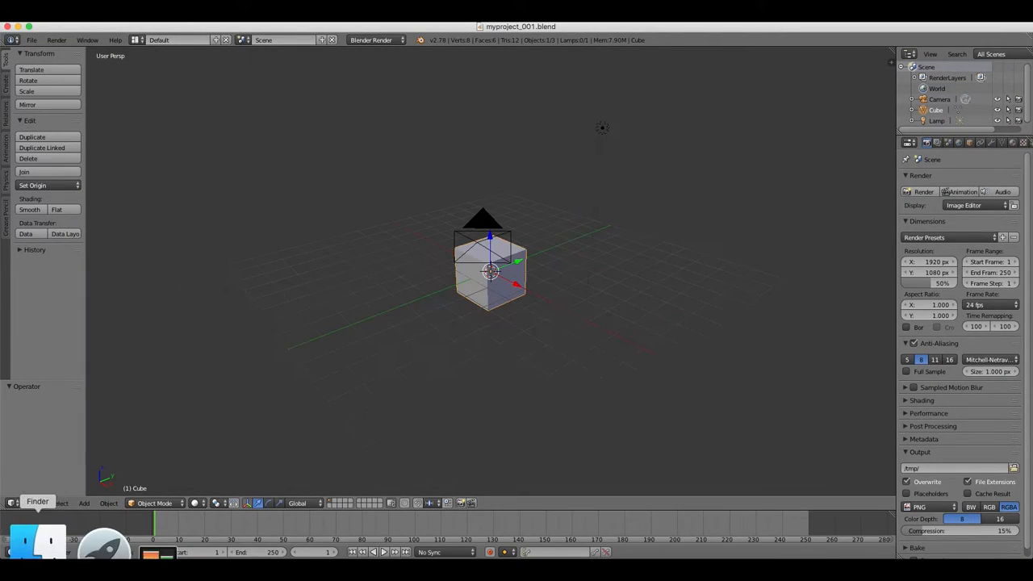
Step: Select the cube and rotate it to a tilted angle
click(37, 500)
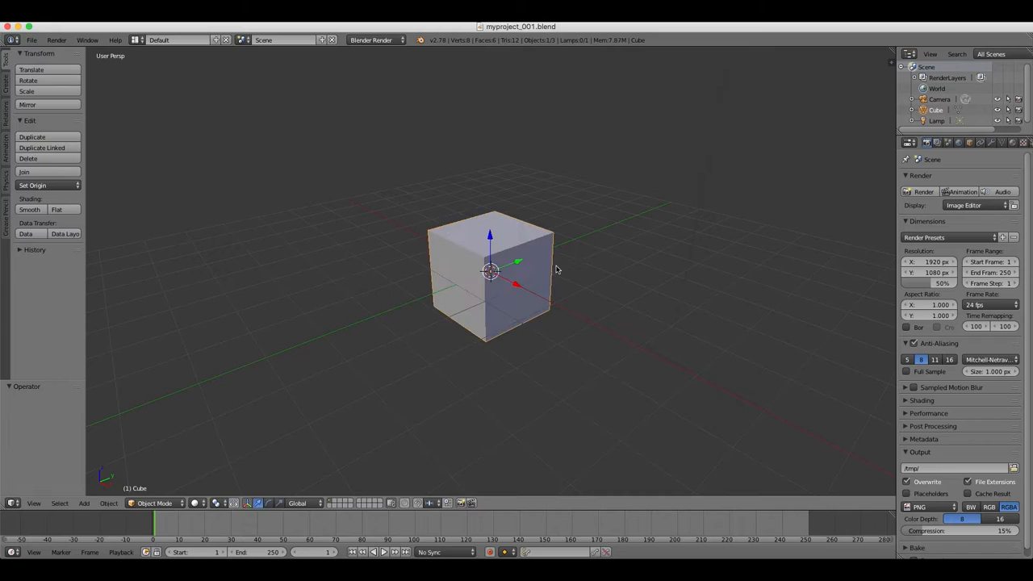
drag(516, 271, 638, 249)
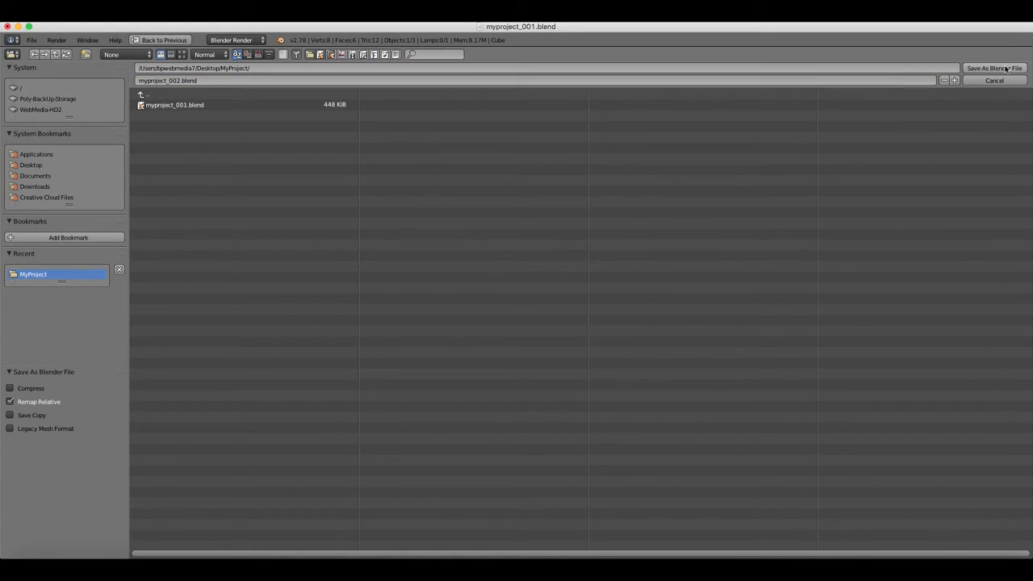
mouse_move(1004, 68)
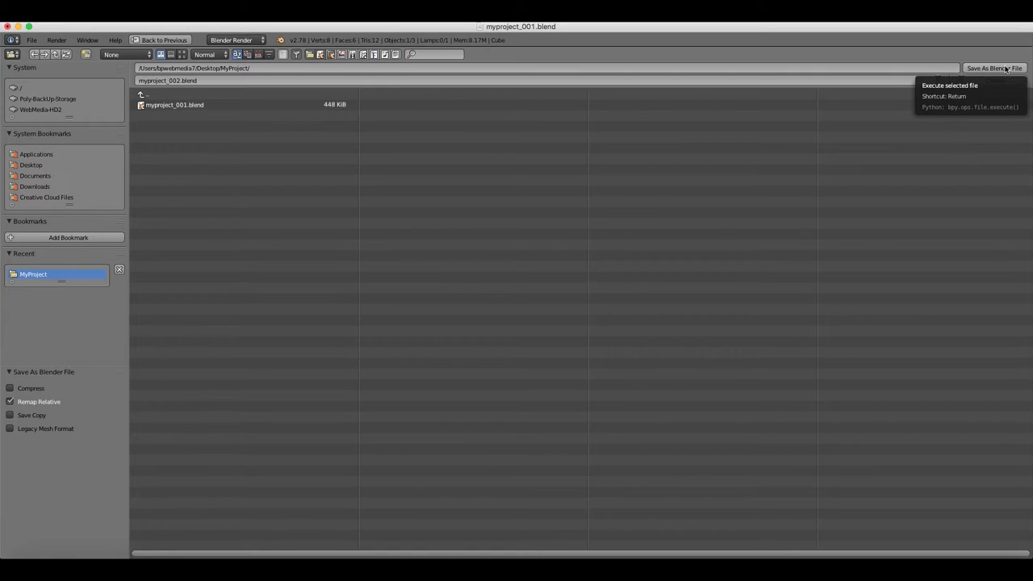
Step: Save the rotated scene as myproject_002.blend in MyProject
click(994, 67)
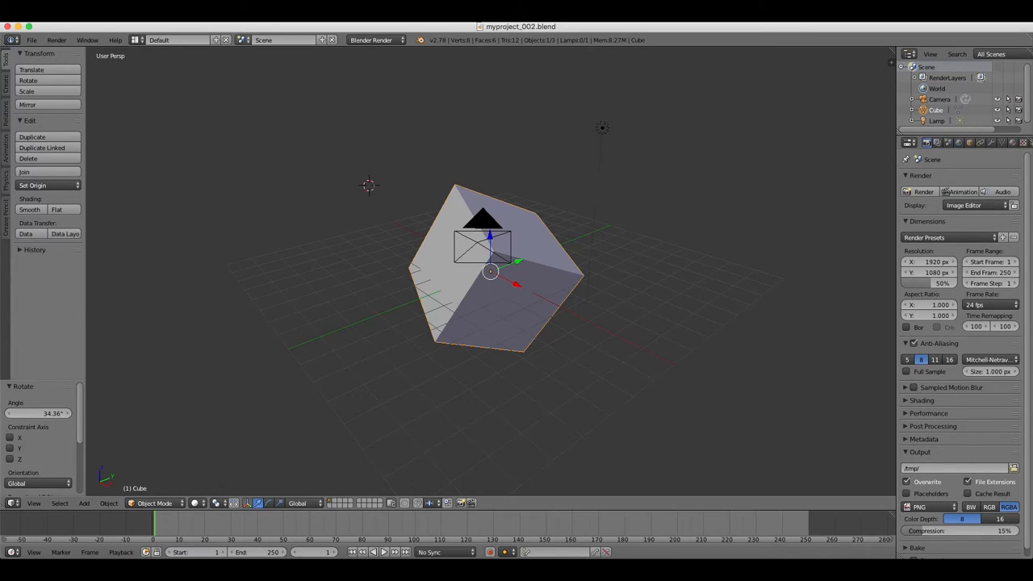
mouse_move(552, 197)
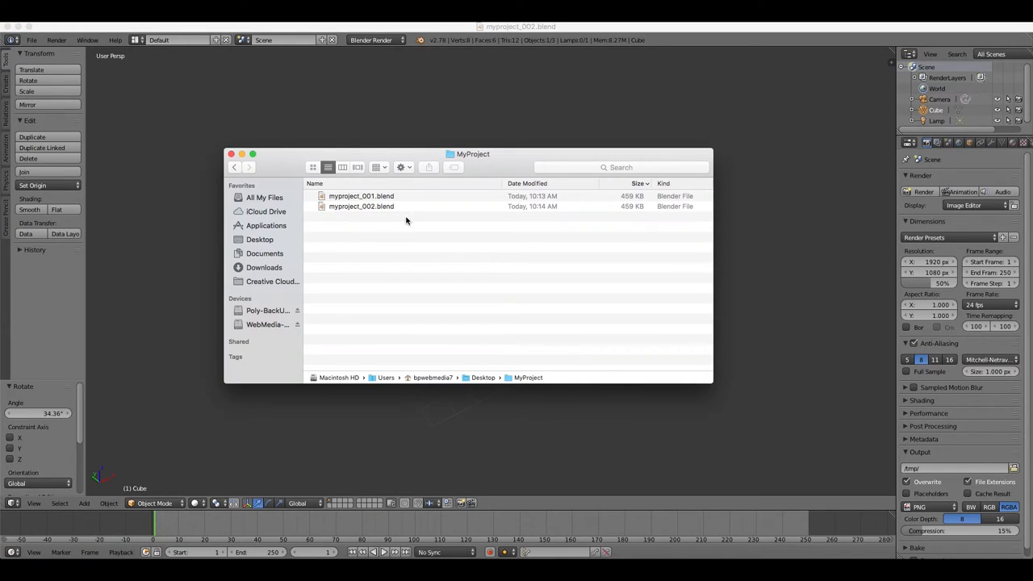
Step: Show MyProject in Finder with both versions and open myproject_002.blend
click(362, 206)
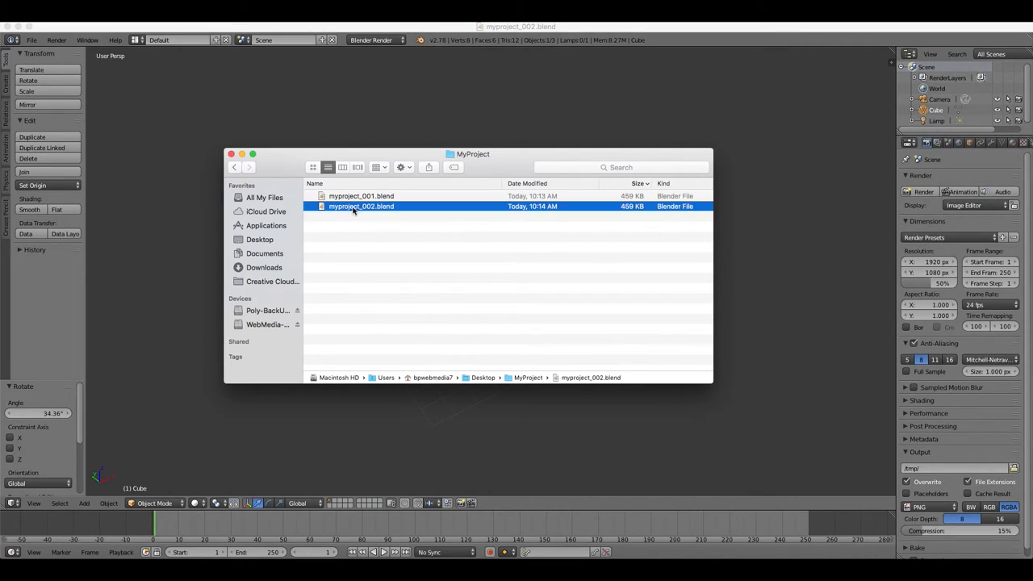
double_click(361, 207)
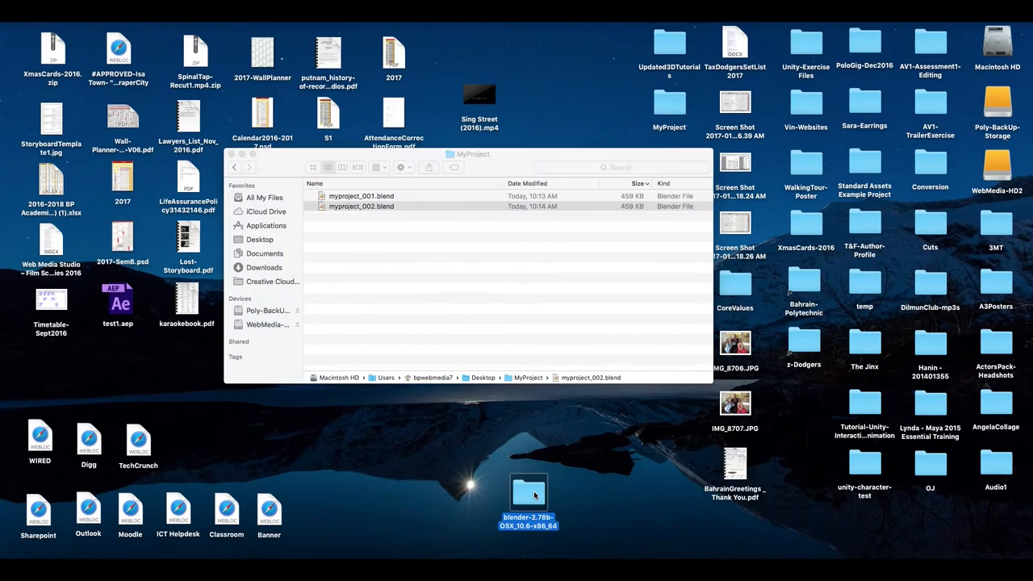
Step: Open the downloaded Blender volume on the desktop and launch Blender from it
double_click(530, 492)
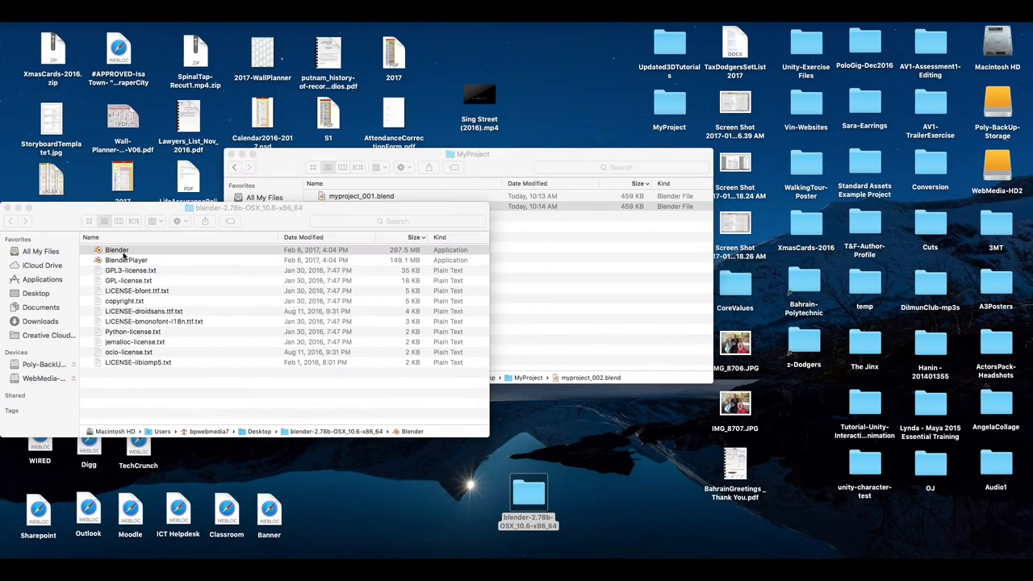
double_click(116, 248)
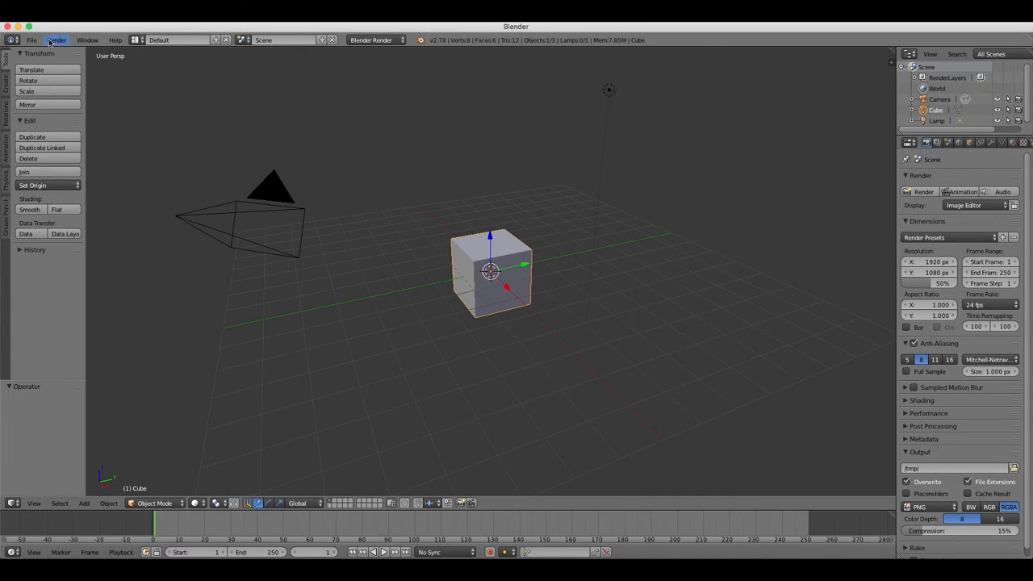
Step: Recover the last session so the tilted-cube scene returns
click(32, 39)
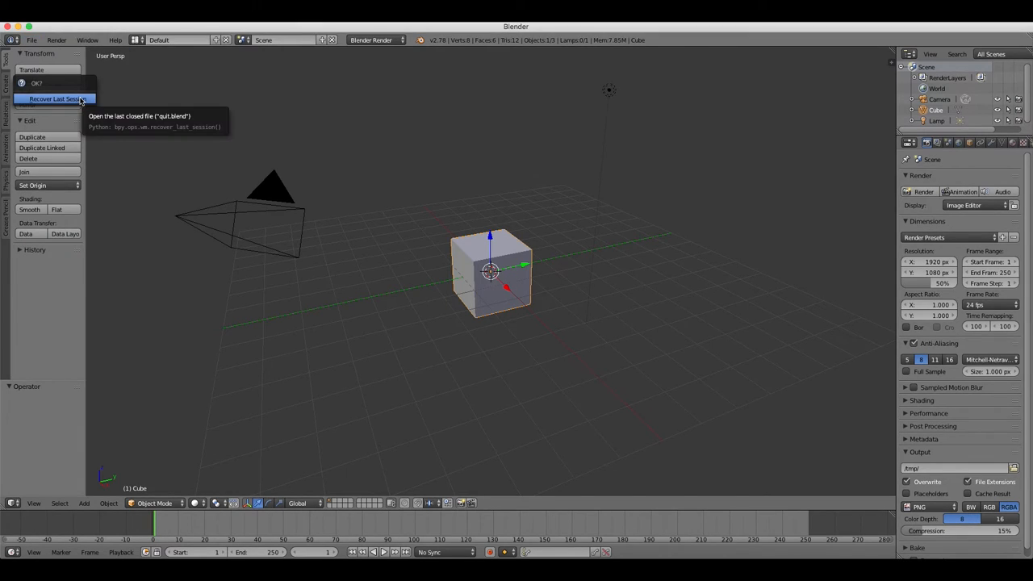
click(50, 97)
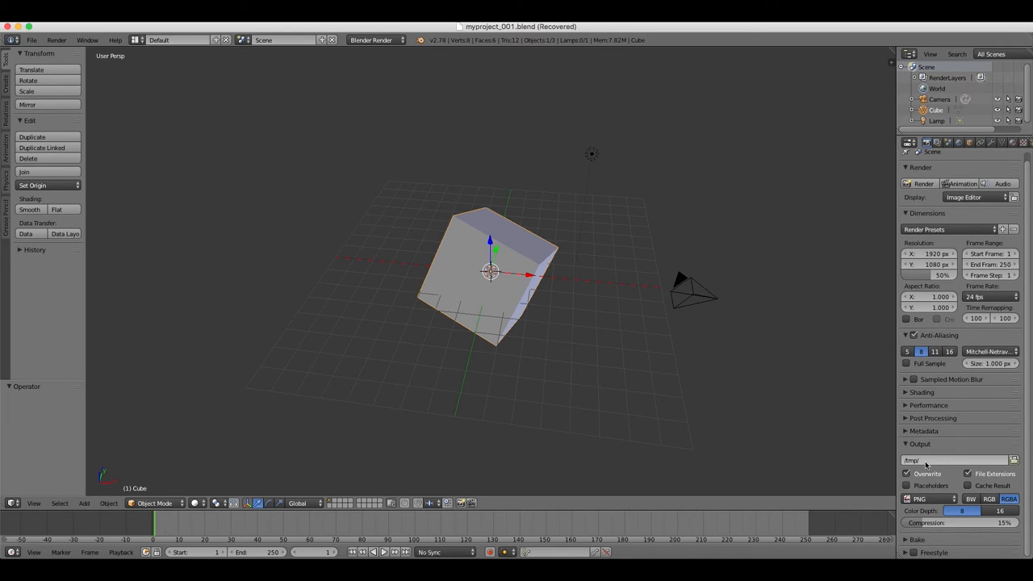
Step: Point render output to the MyProject folder and render the tilted cube
click(960, 458)
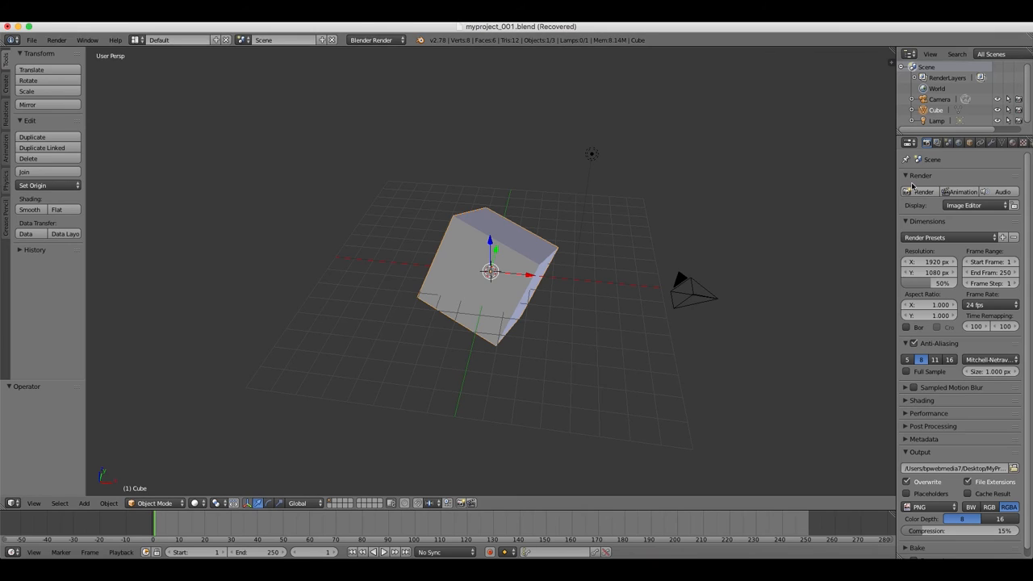
mouse_move(926, 452)
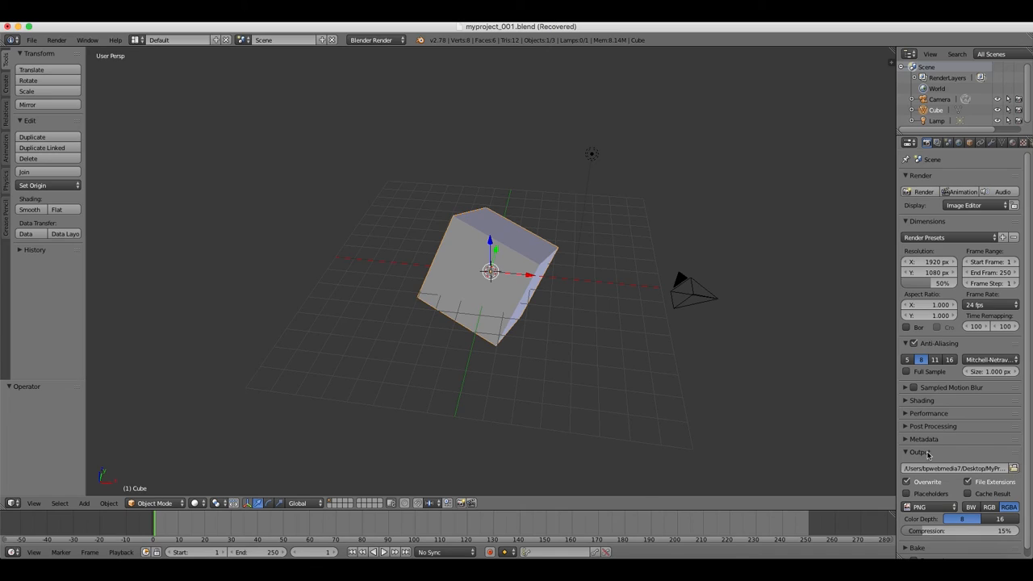
mouse_move(955, 465)
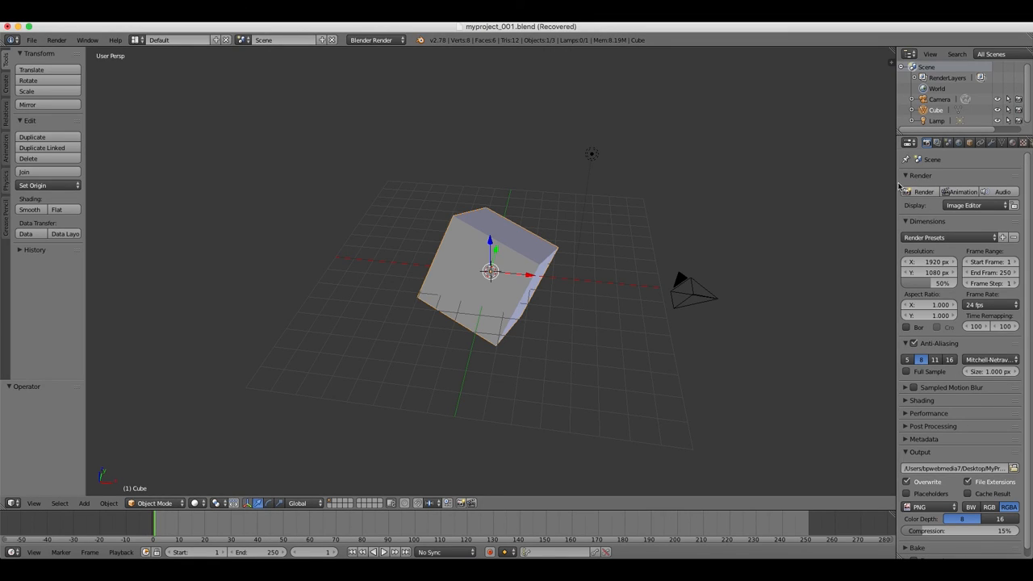
click(916, 190)
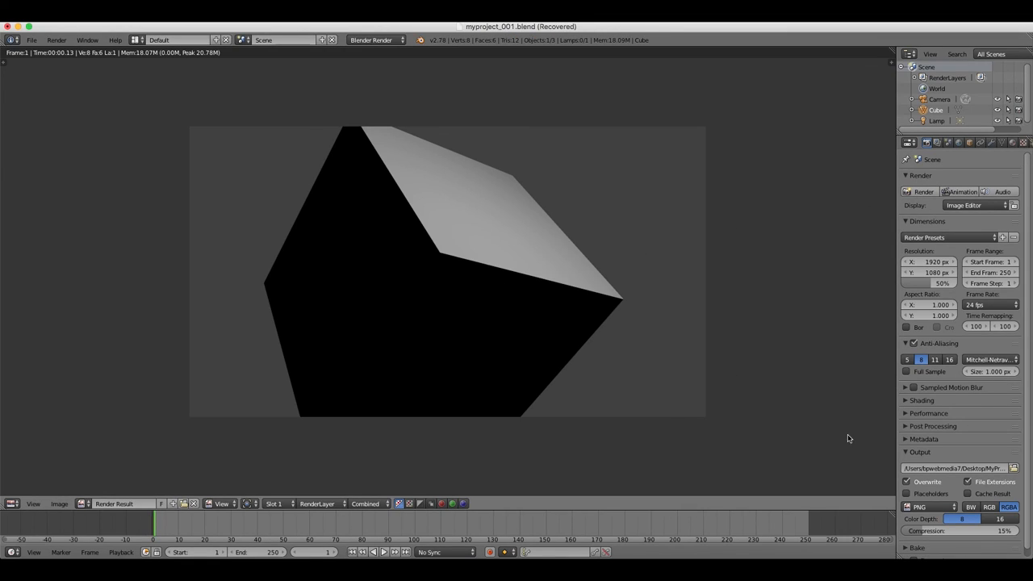
mouse_move(151, 442)
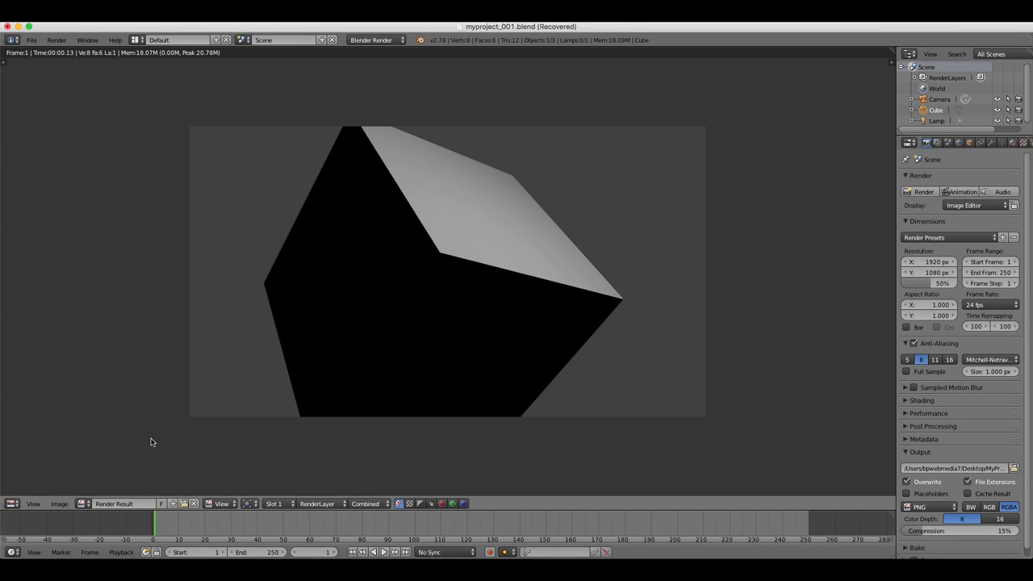